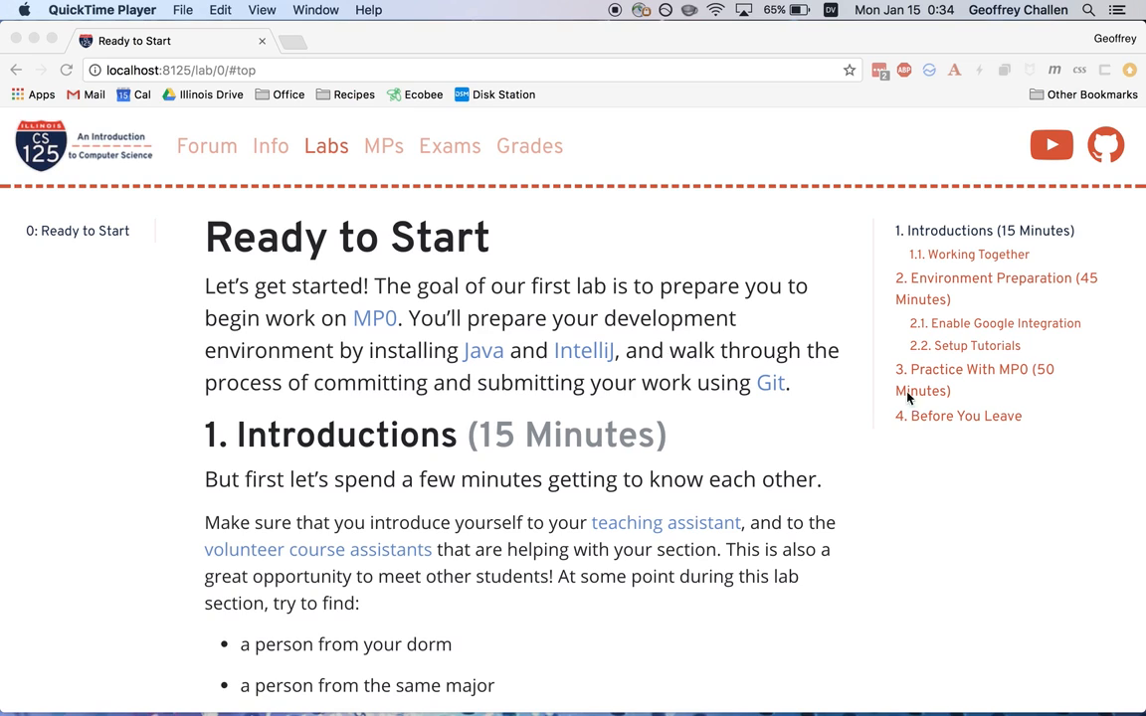
{"action": "mouse_move", "coordinate": [832, 485]}
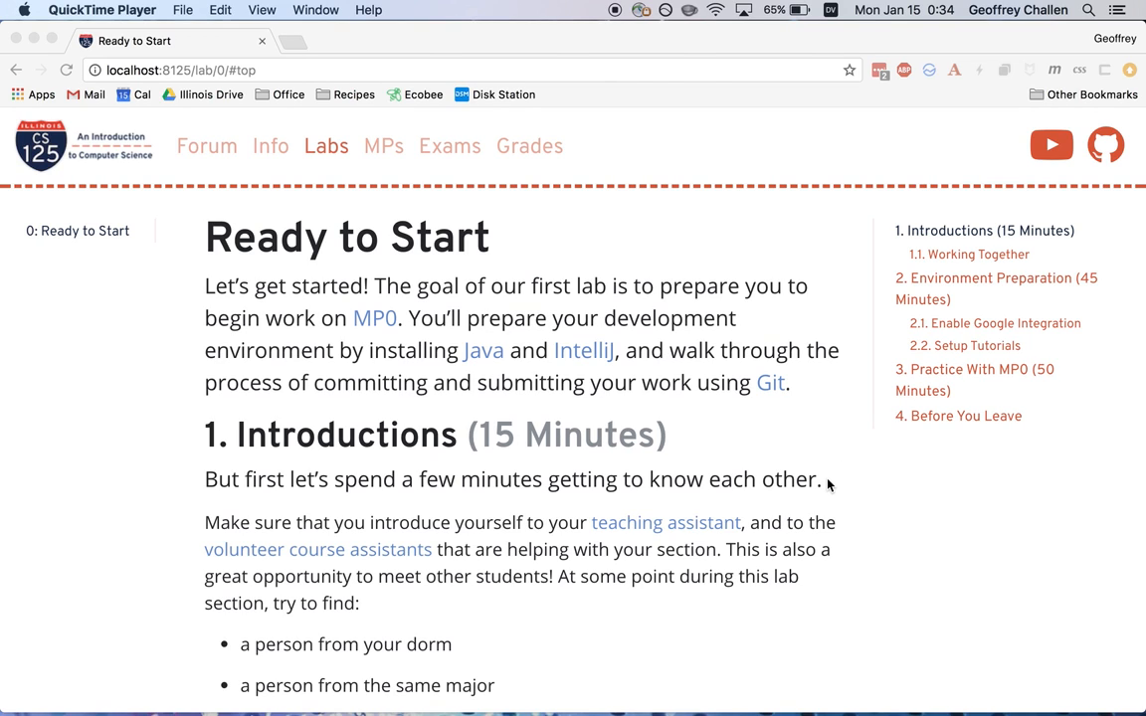
Step: Read through the Lab 0 introduction and teamwork sections, then start a fresh incognito window
{"action": "scroll", "scroll_direction": "down", "scroll_amount": 3}
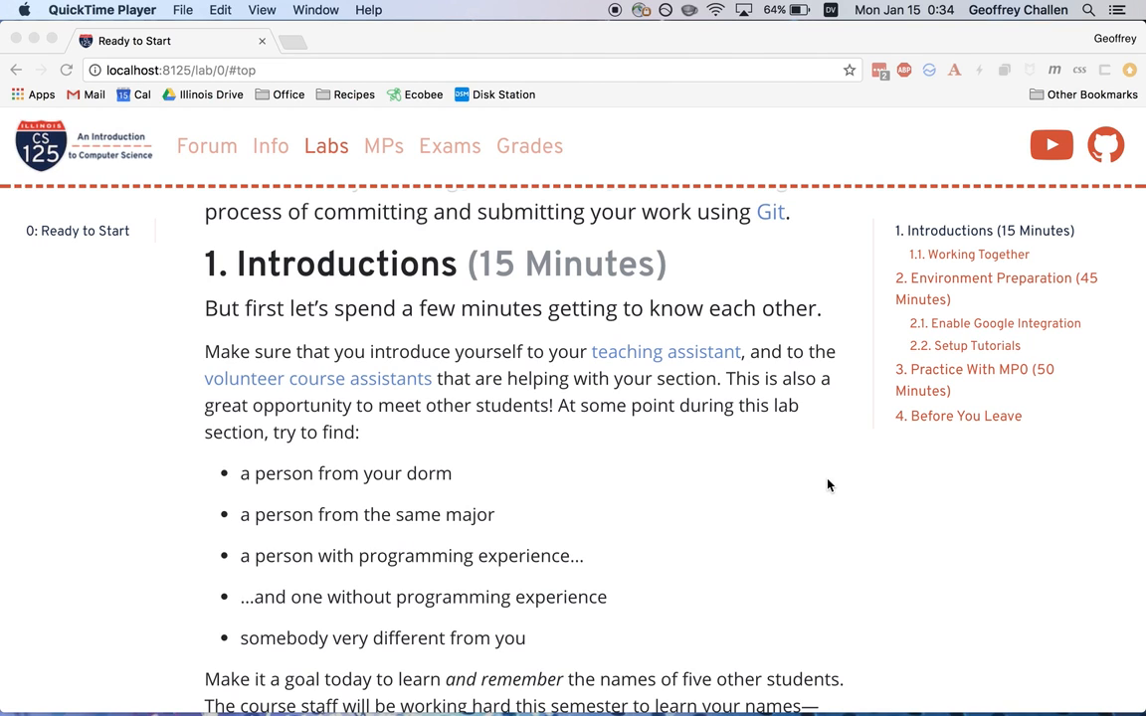
{"action": "scroll", "scroll_direction": "down", "scroll_amount": 3}
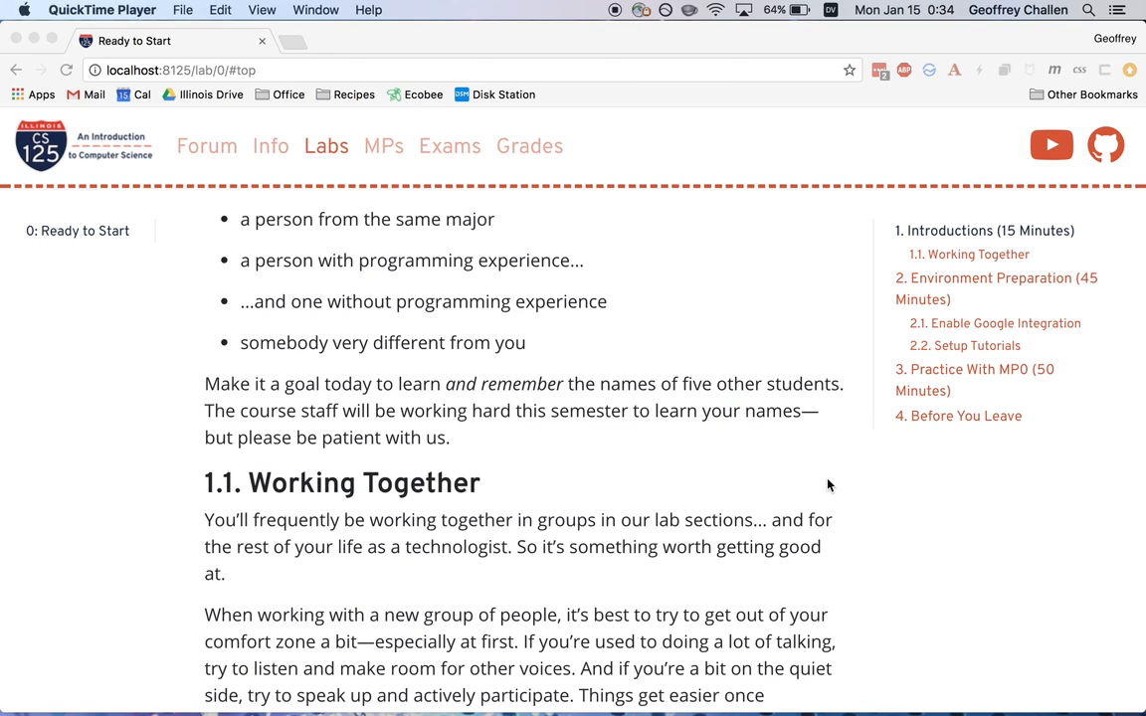
{"action": "left_click", "coordinate": [977, 255]}
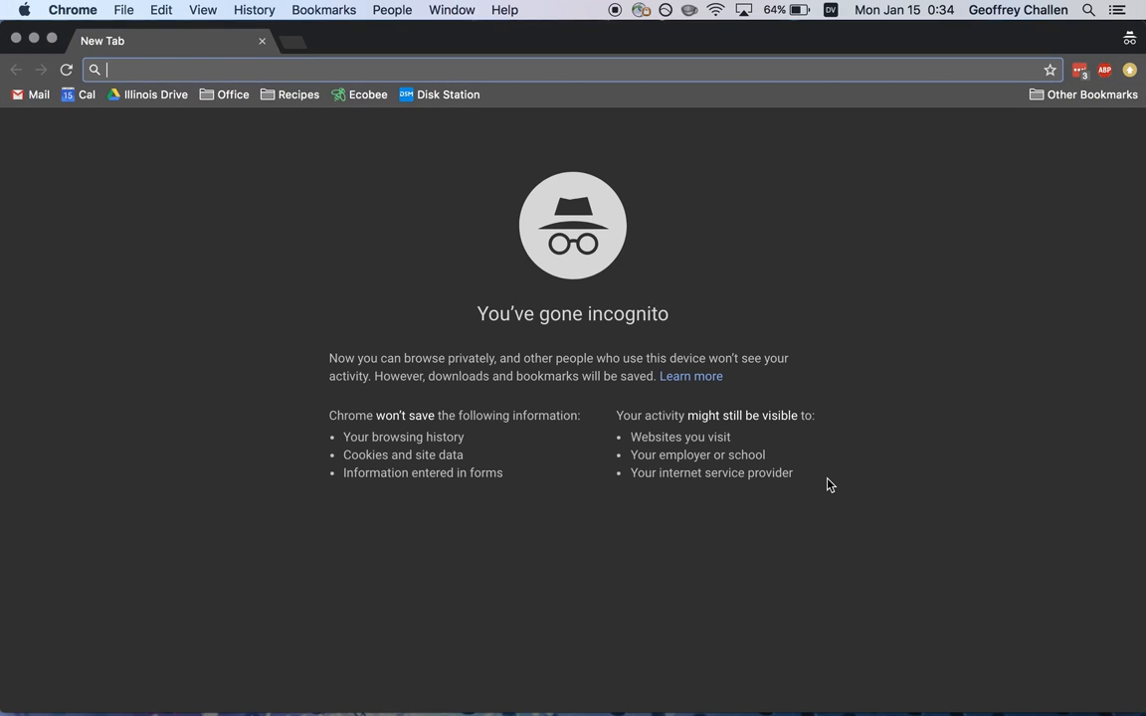
Step: Go to the CS 125 Forum URL and sign in with NetID, choosing the illinois.edu Google account
{"action": "type", "text": "cs125-forum.cs.illinois.edu/login"}
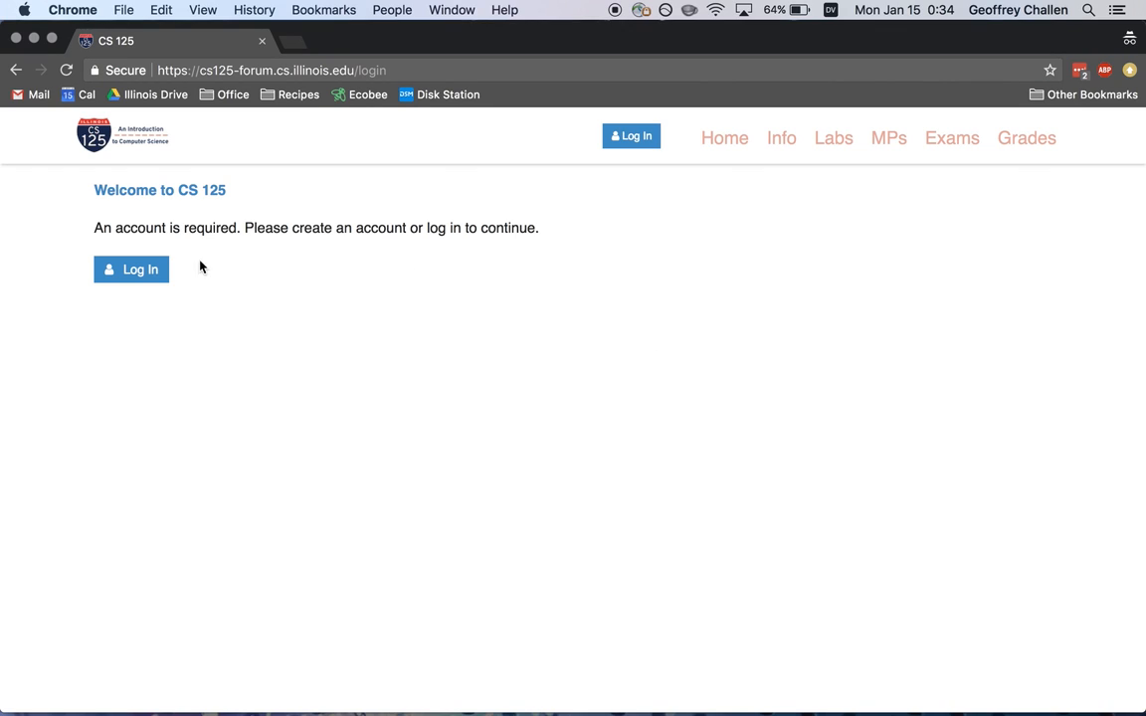
{"action": "left_click", "coordinate": [131, 270]}
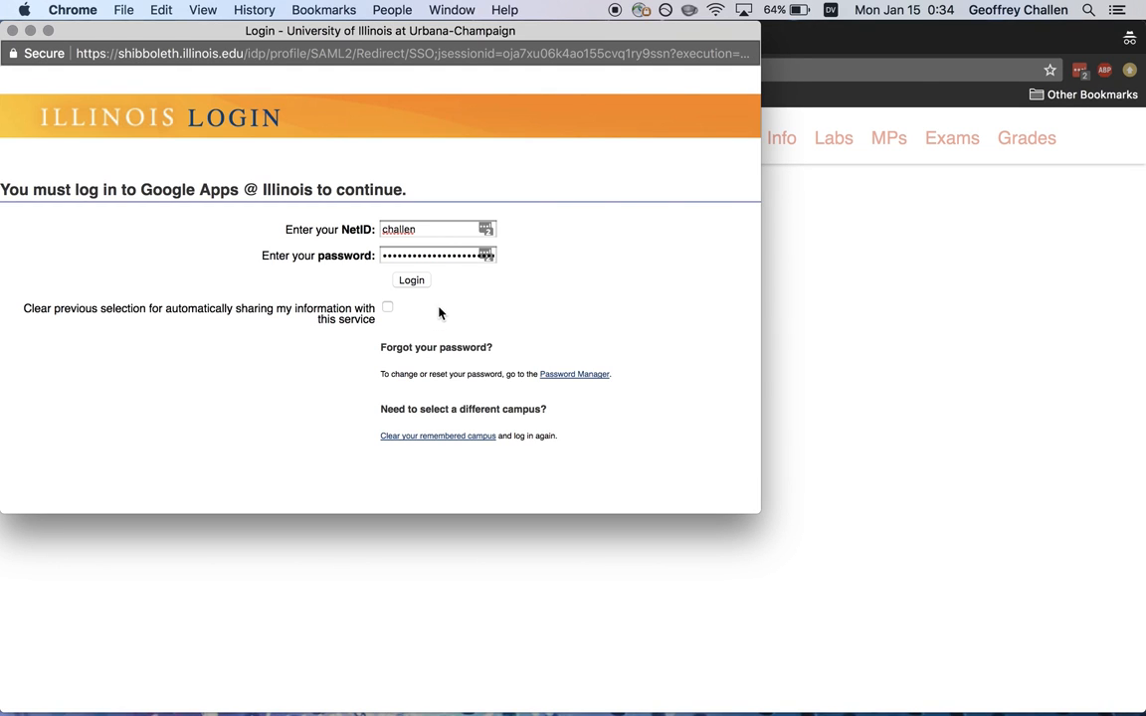
{"action": "left_click", "coordinate": [410, 279]}
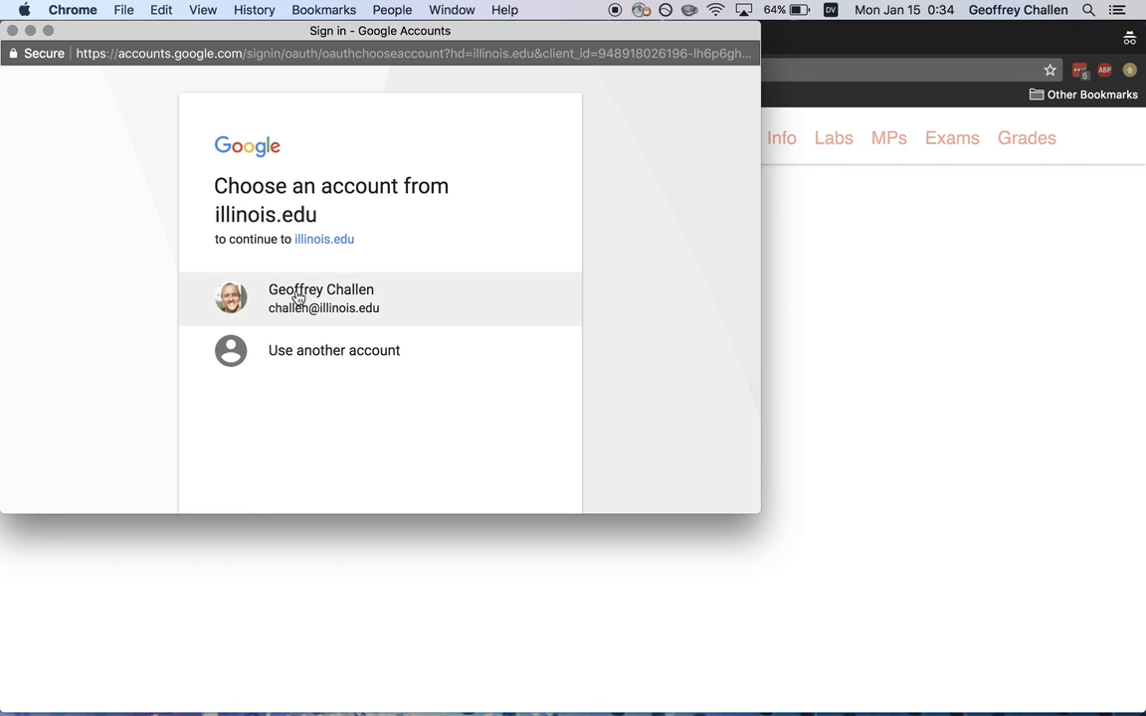
{"action": "left_click", "coordinate": [320, 298]}
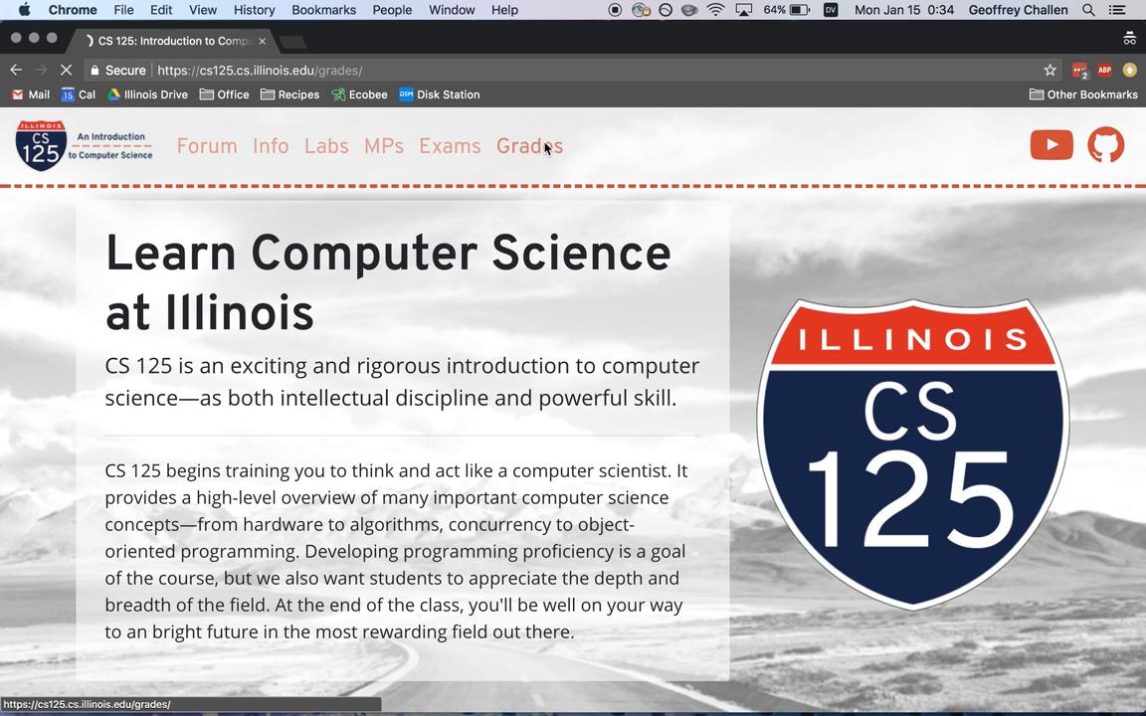
Step: Check the MP0 submission scores on the Grades page and return to the lab instructions
{"action": "left_click", "coordinate": [529, 146]}
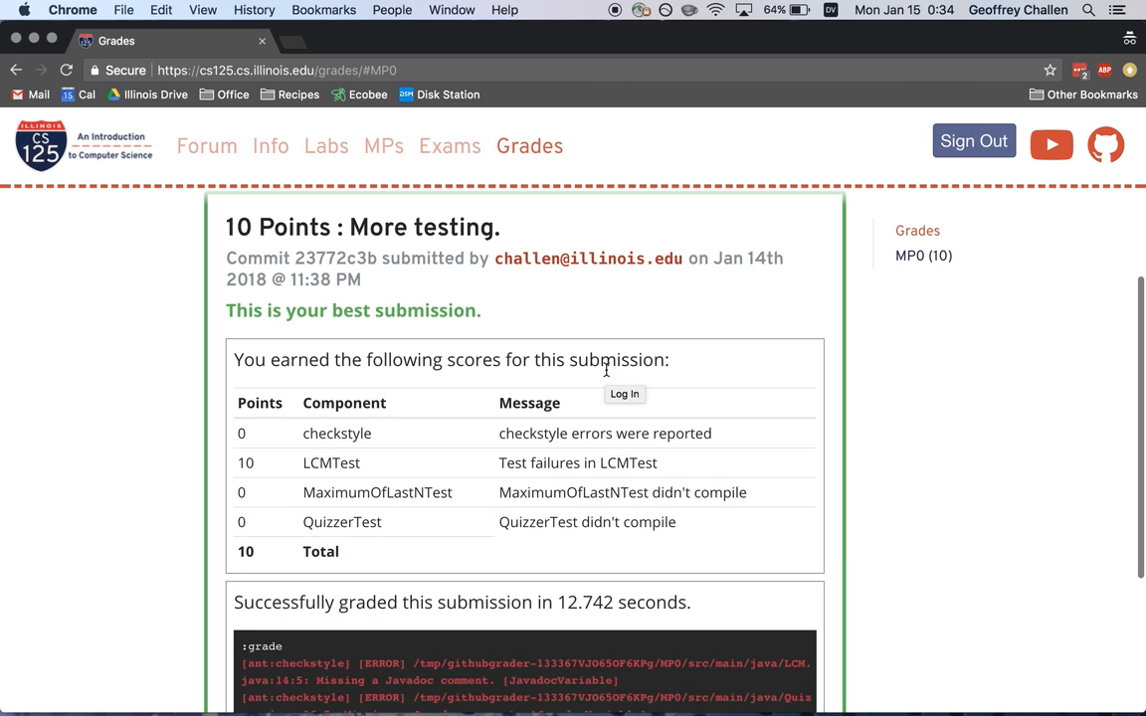
{"action": "left_click", "coordinate": [327, 145]}
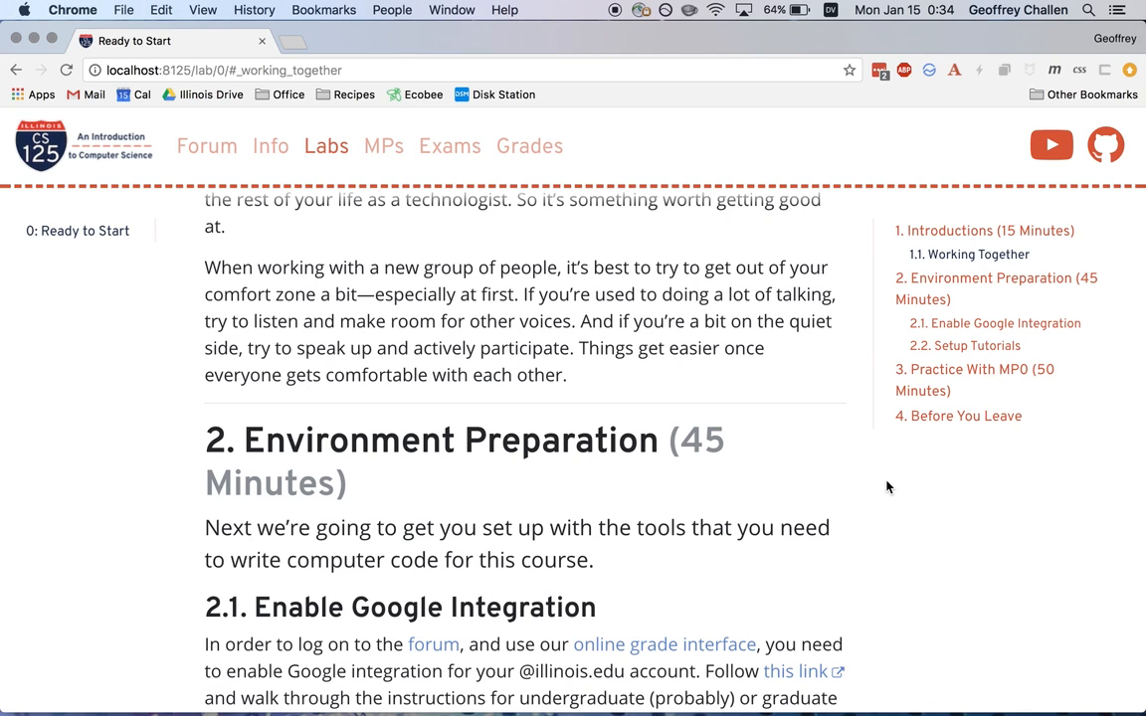
Step: Jump to section 2.1 Enable Google Integration and follow 'this link' to the help article
{"action": "left_click", "coordinate": [963, 346]}
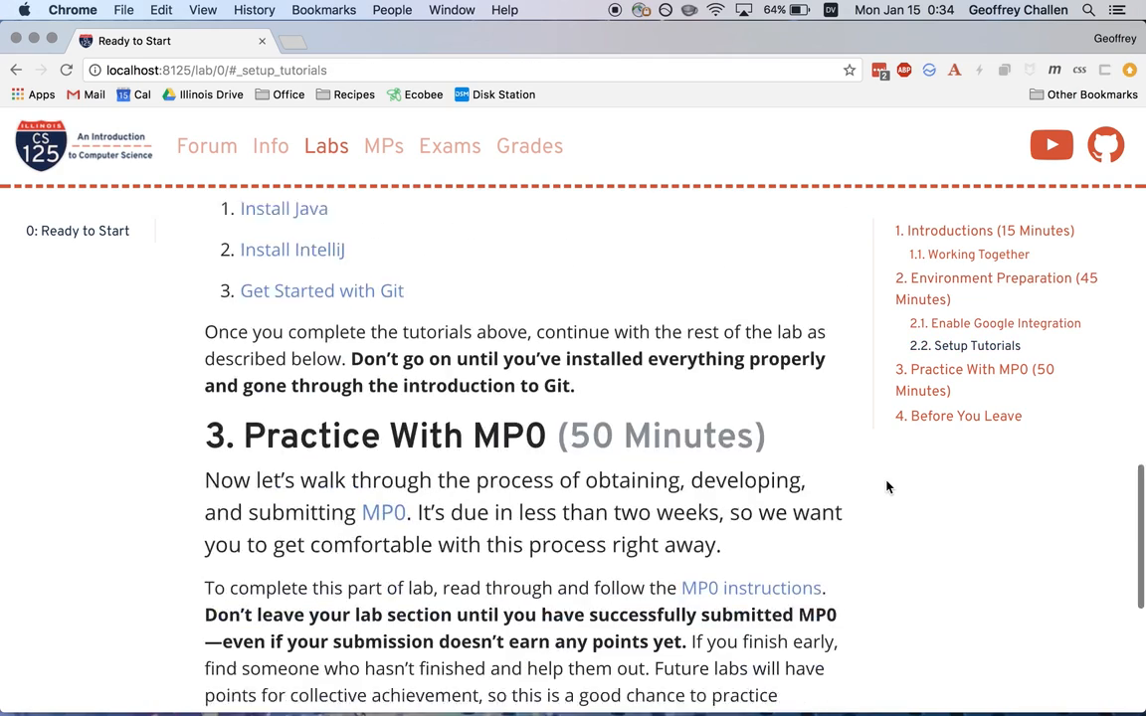
{"action": "left_click", "coordinate": [977, 255]}
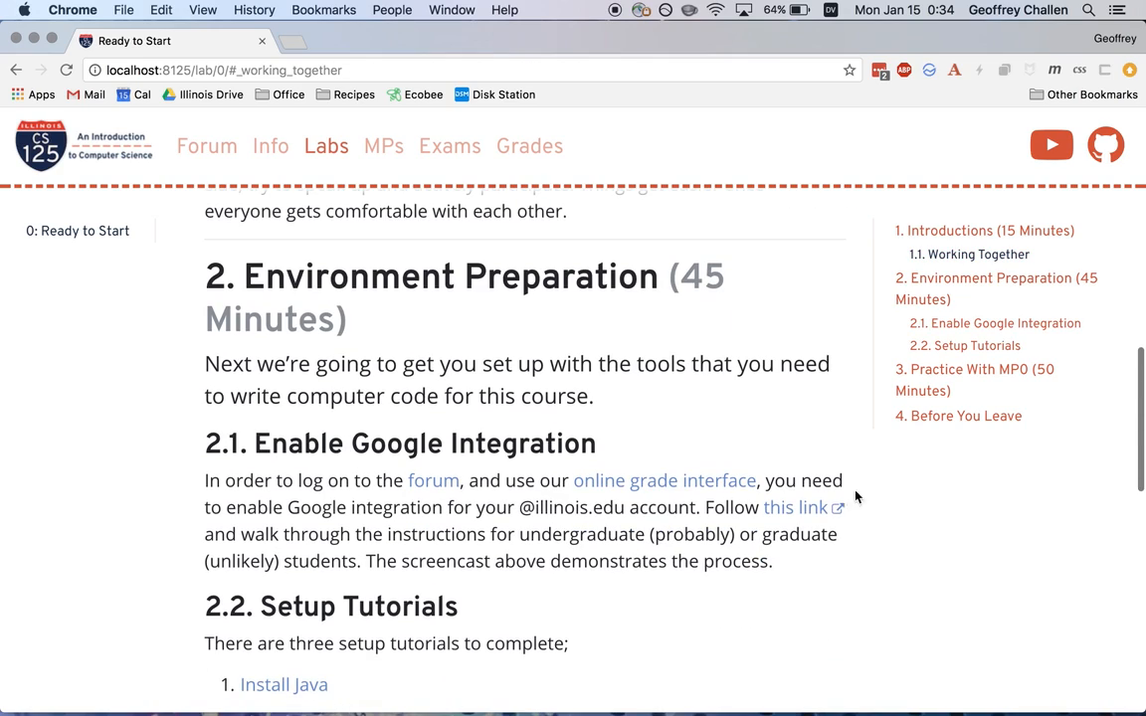
{"action": "left_click", "coordinate": [796, 507]}
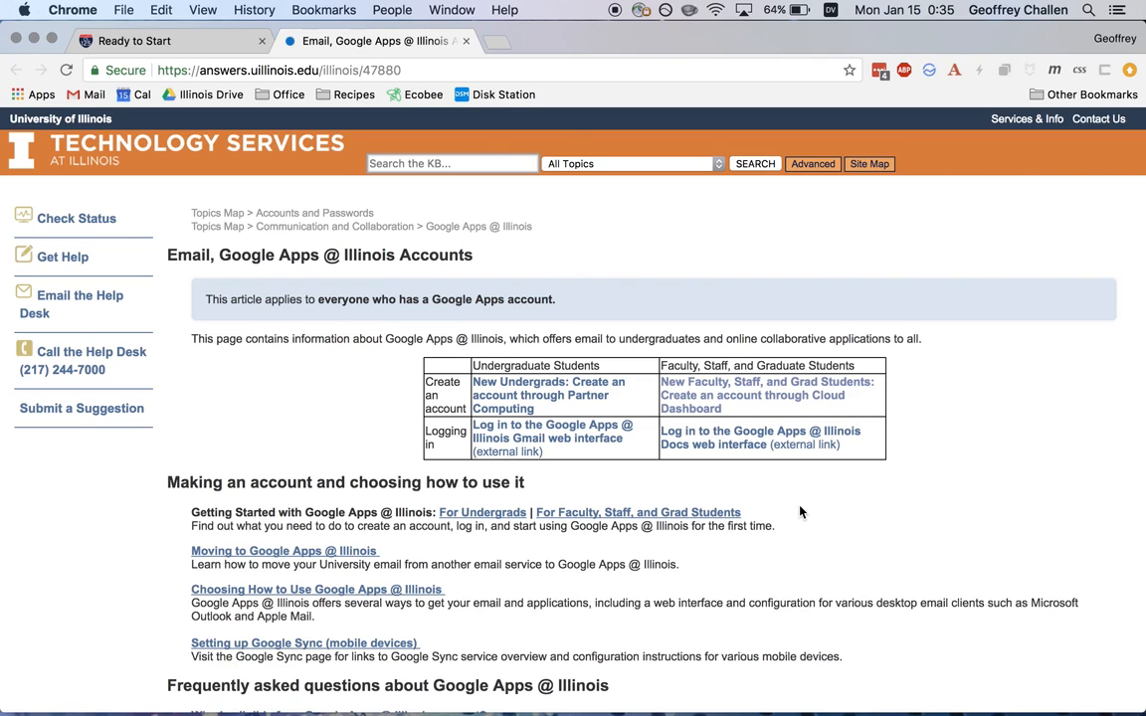
{"action": "mouse_move", "coordinate": [708, 322]}
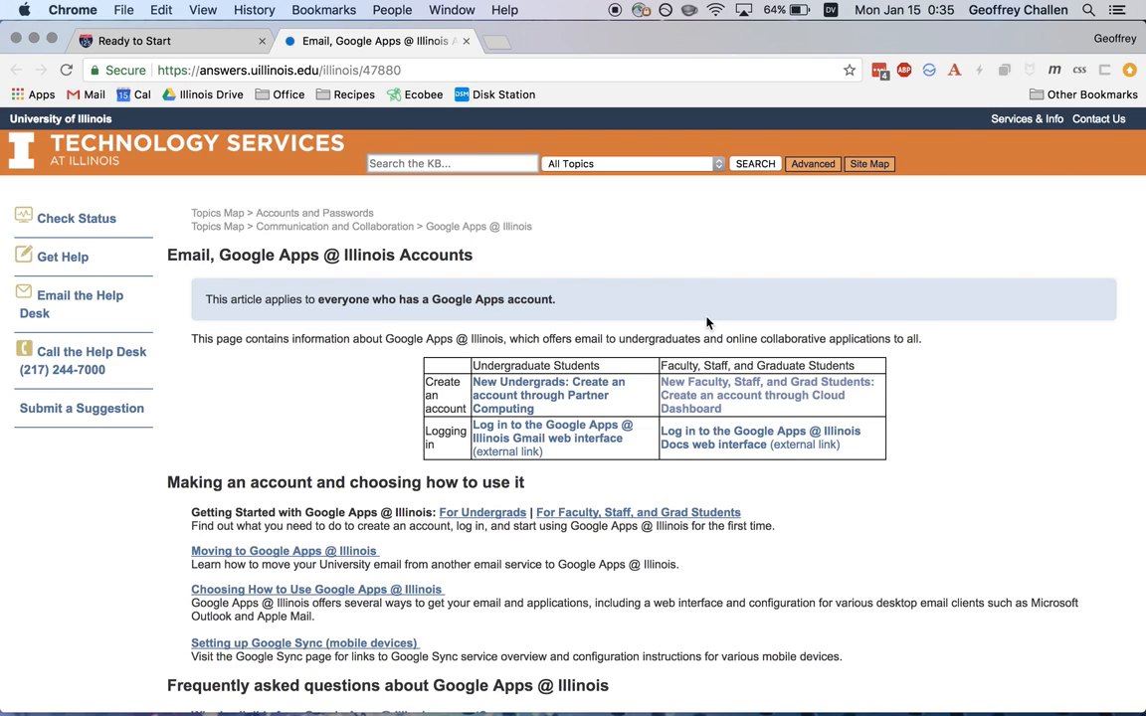
{"action": "mouse_move", "coordinate": [935, 319]}
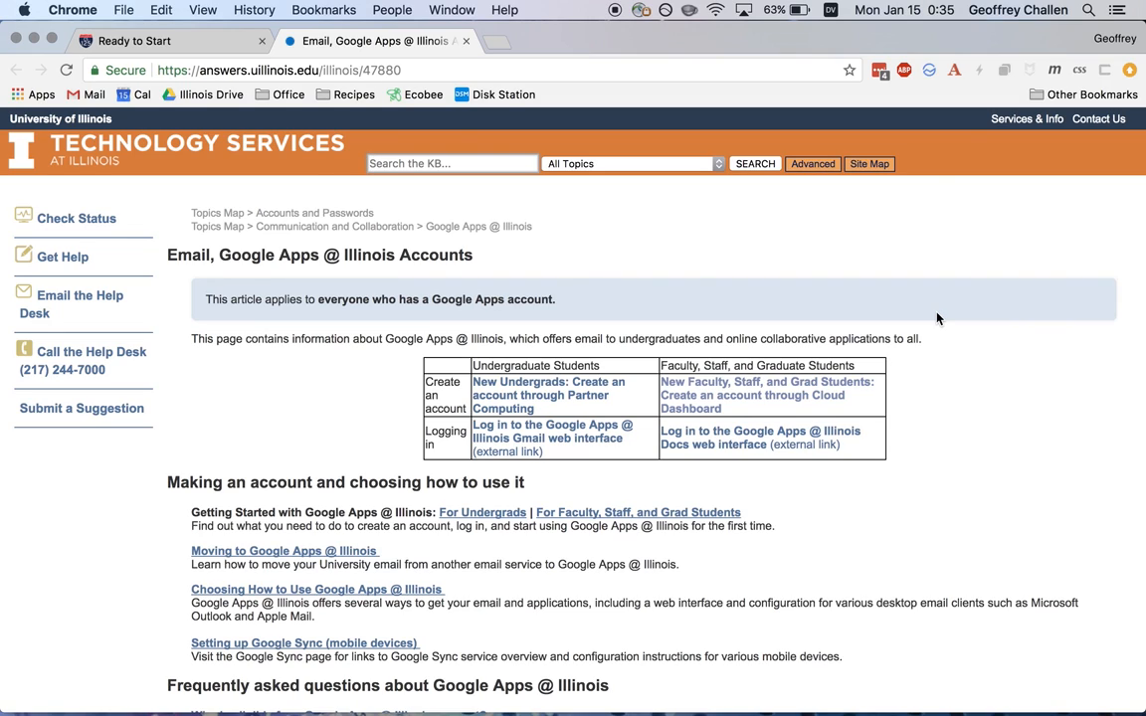
{"action": "mouse_move", "coordinate": [577, 394]}
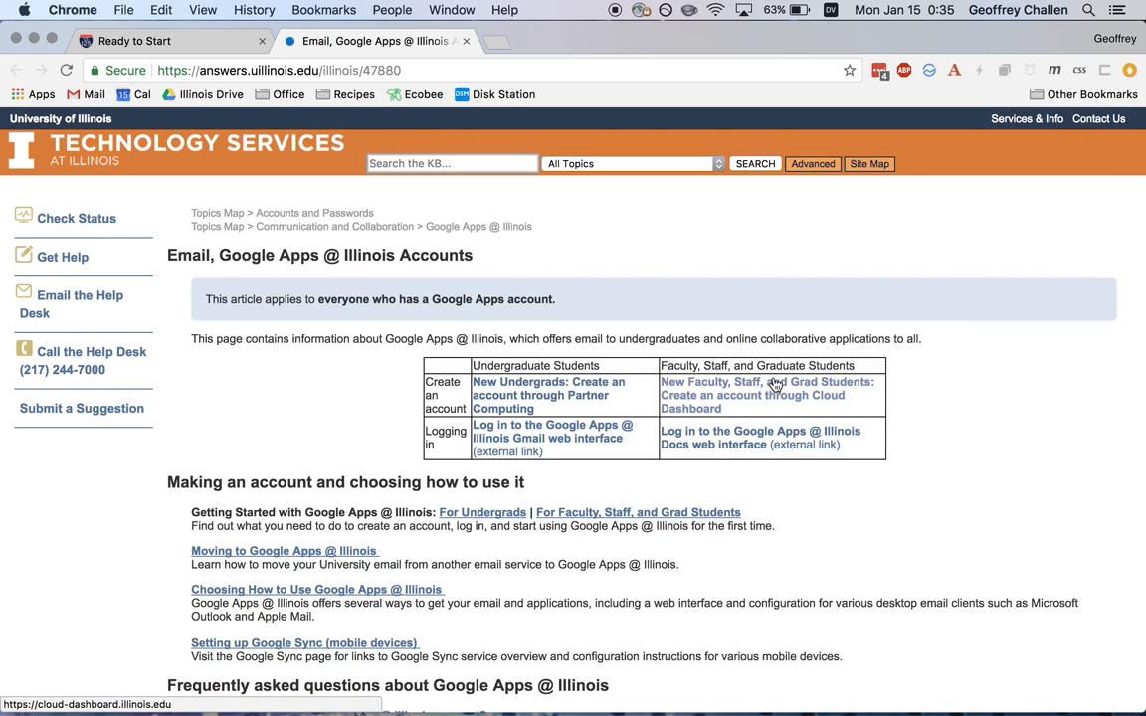
{"action": "mouse_move", "coordinate": [772, 390]}
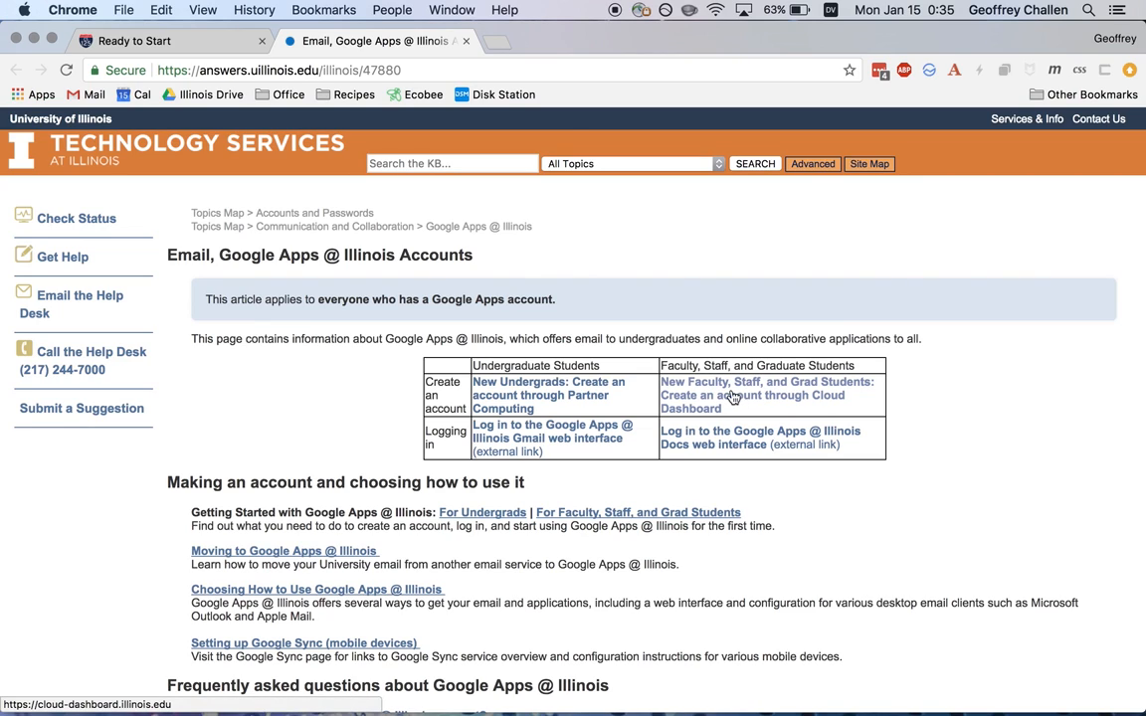
Step: Follow 'Create an account through Cloud Dashboard' for faculty, staff and grad students and log in with NetID
{"action": "left_click", "coordinate": [752, 388]}
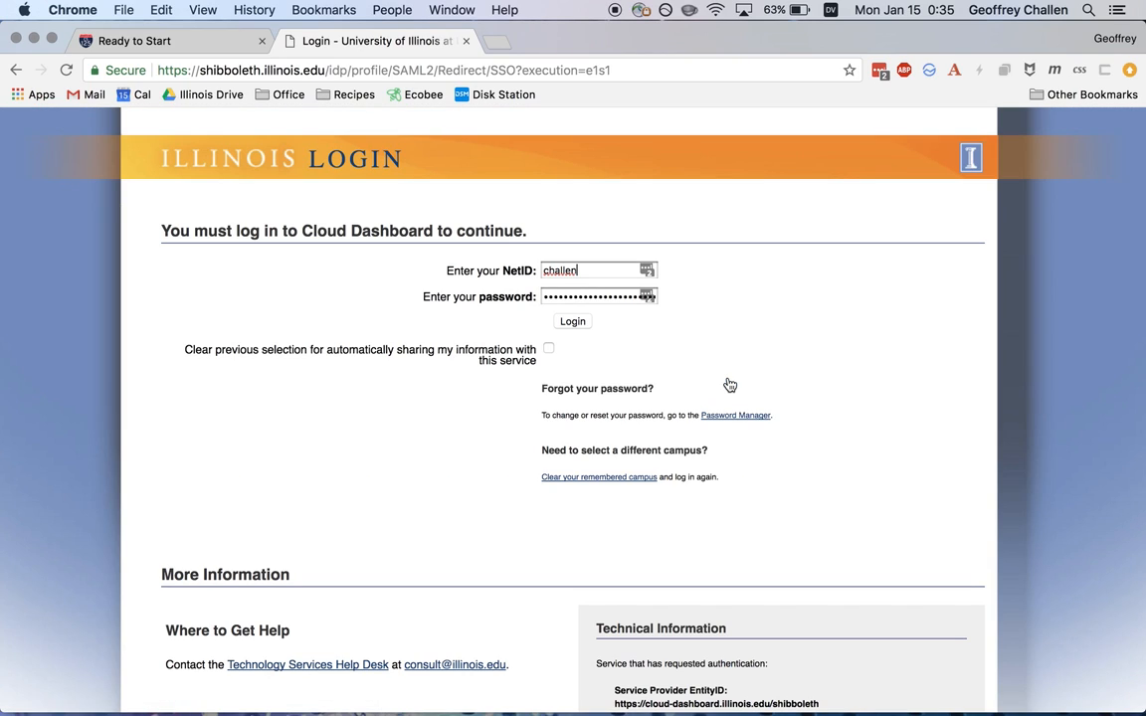
{"action": "left_click", "coordinate": [574, 320]}
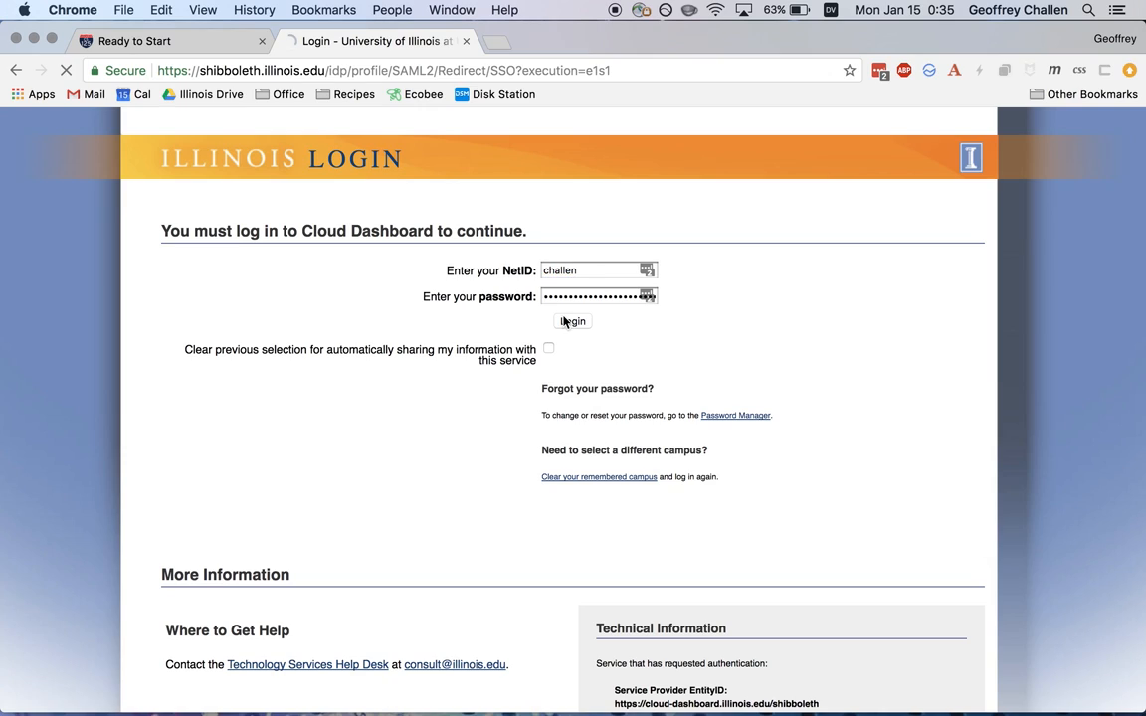
{"action": "left_click", "coordinate": [574, 323]}
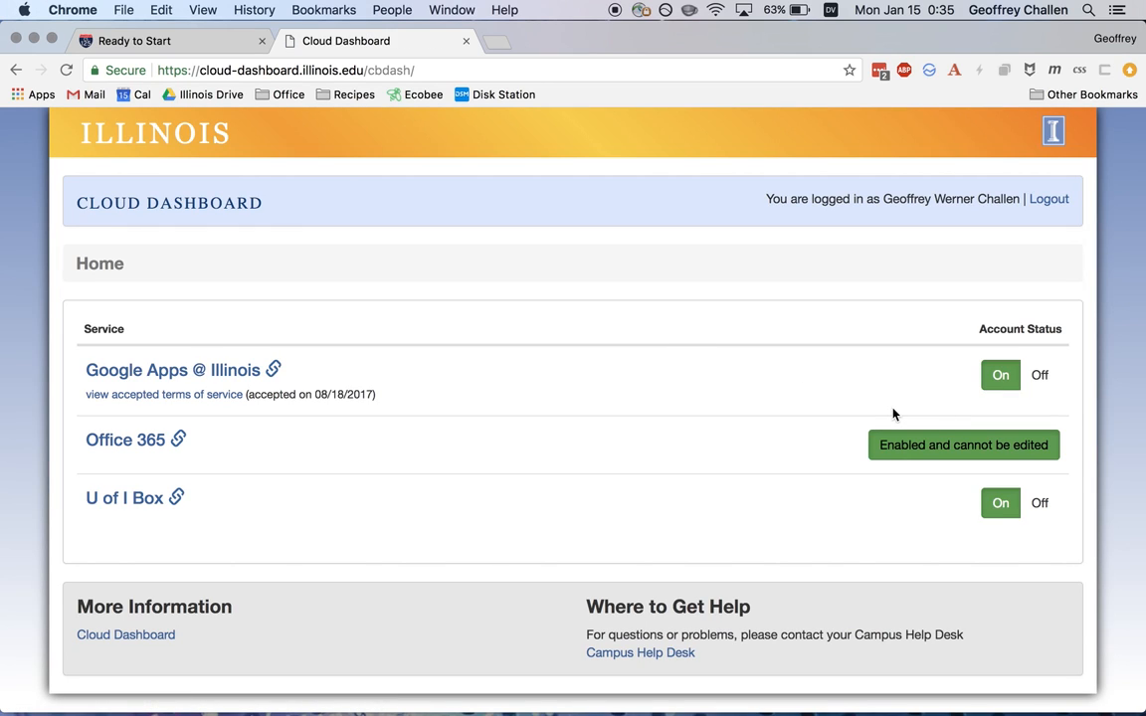
{"action": "mouse_move", "coordinate": [999, 362]}
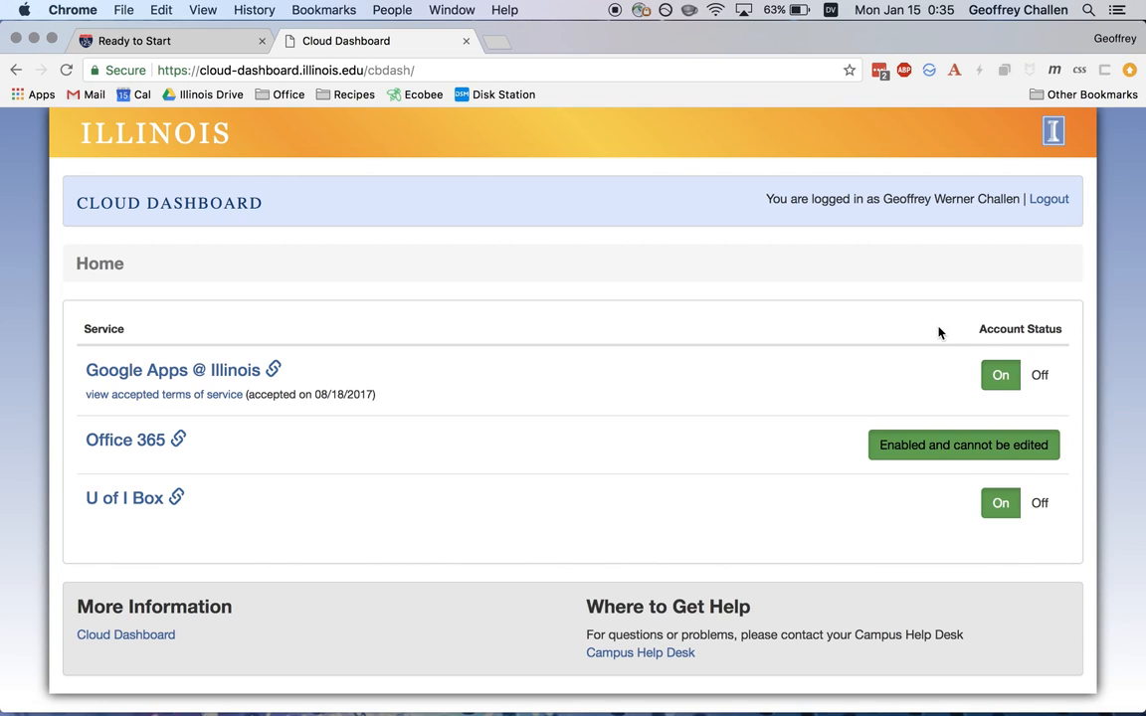
{"action": "mouse_move", "coordinate": [1045, 358]}
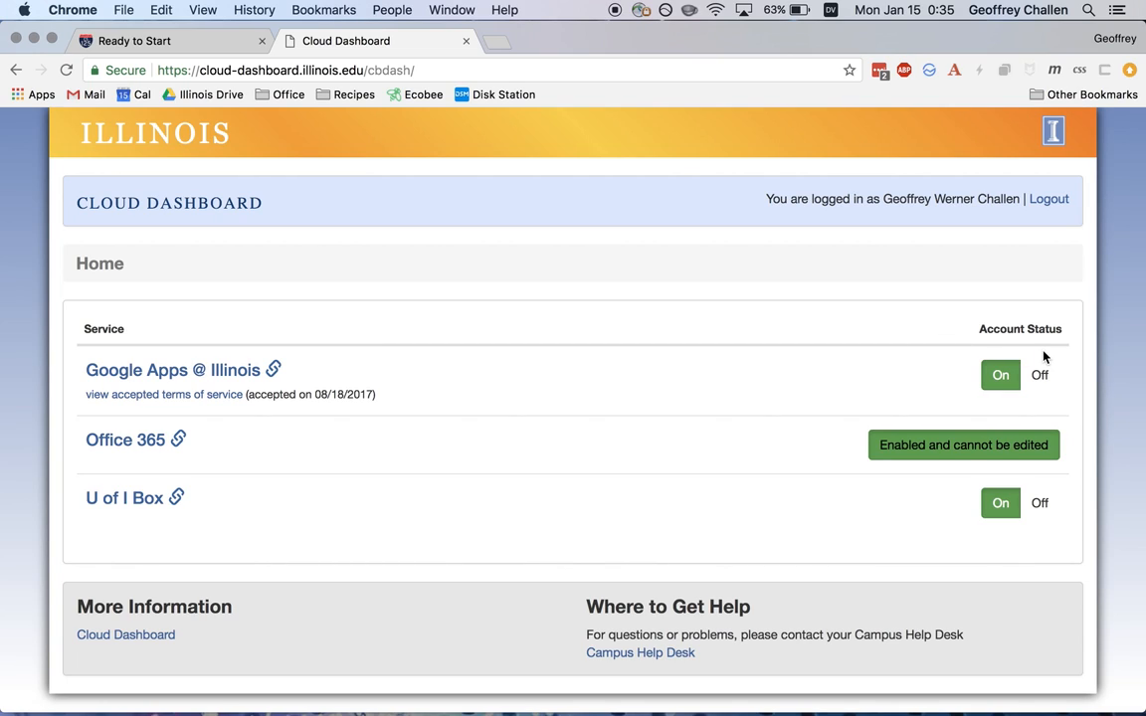